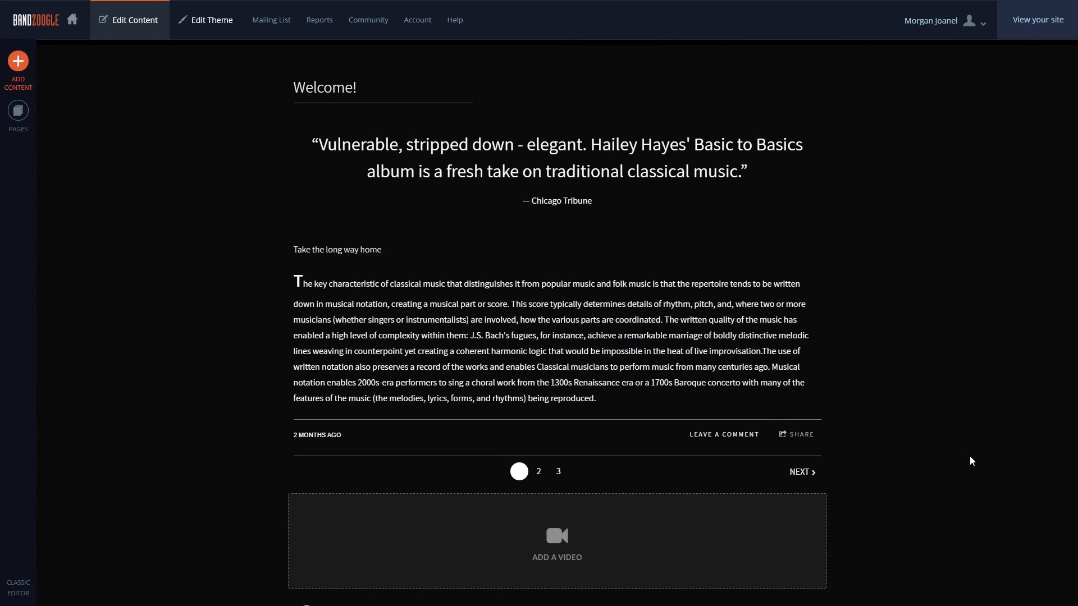
{"action": "mouse_move", "coordinate": [963, 445]}
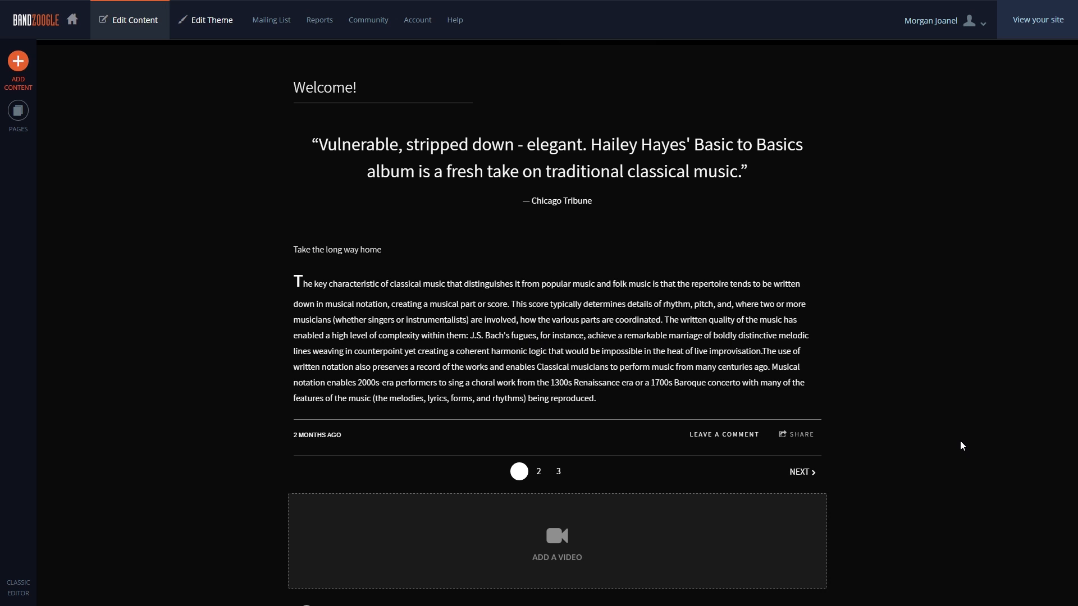
{"action": "mouse_move", "coordinate": [399, 145]}
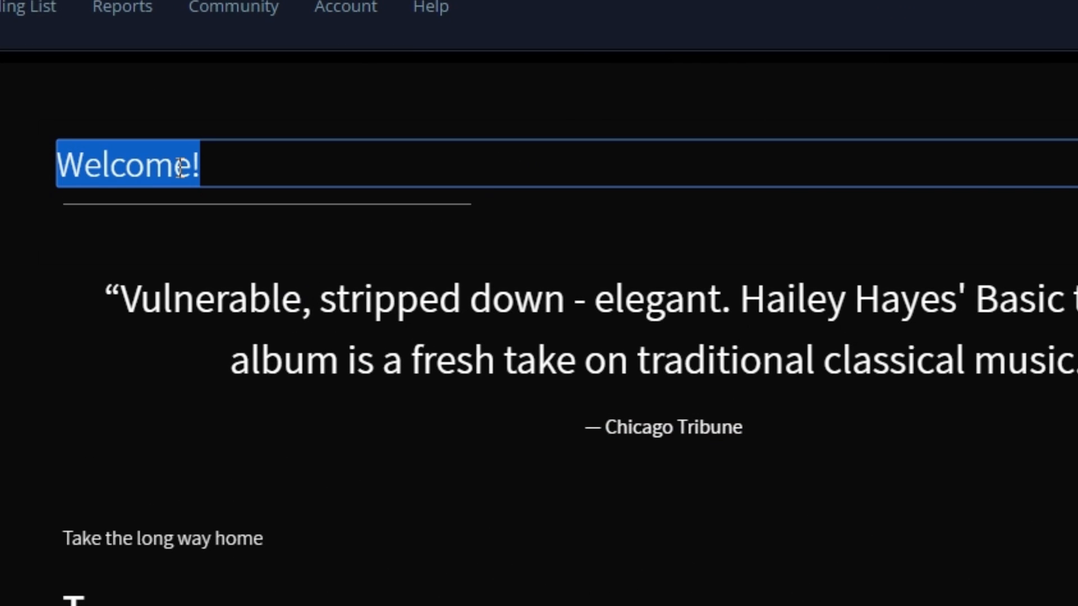
Step: Retitle the home page heading from 'Welcome!' to 'Hello!'
{"action": "type", "text": "Hello!"}
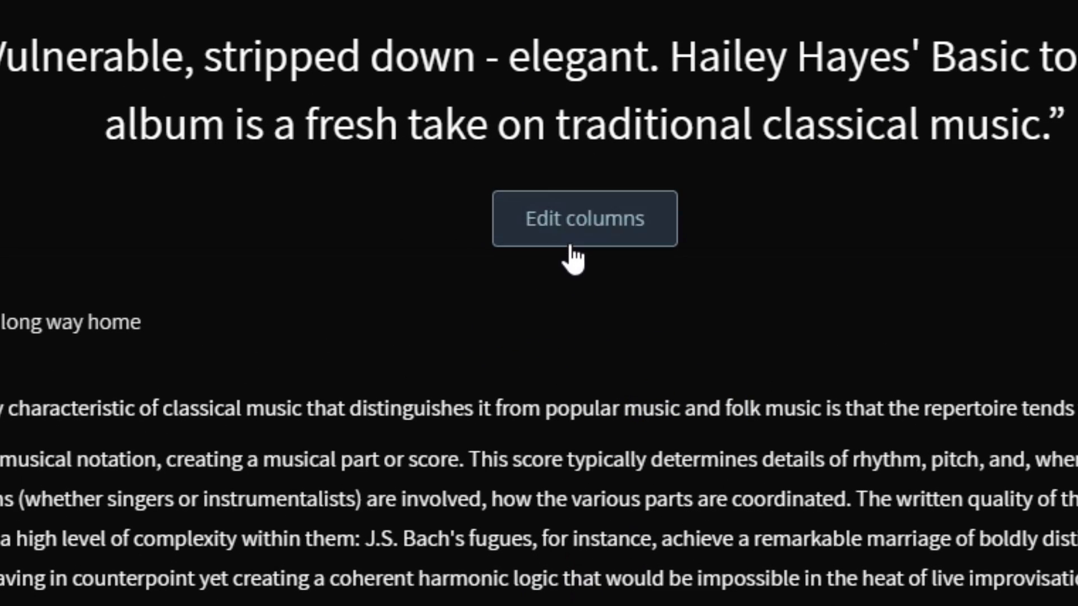
Step: Move the Chicago Tribune quote below the blog post and delete the empty video block
{"action": "left_click", "coordinate": [584, 218]}
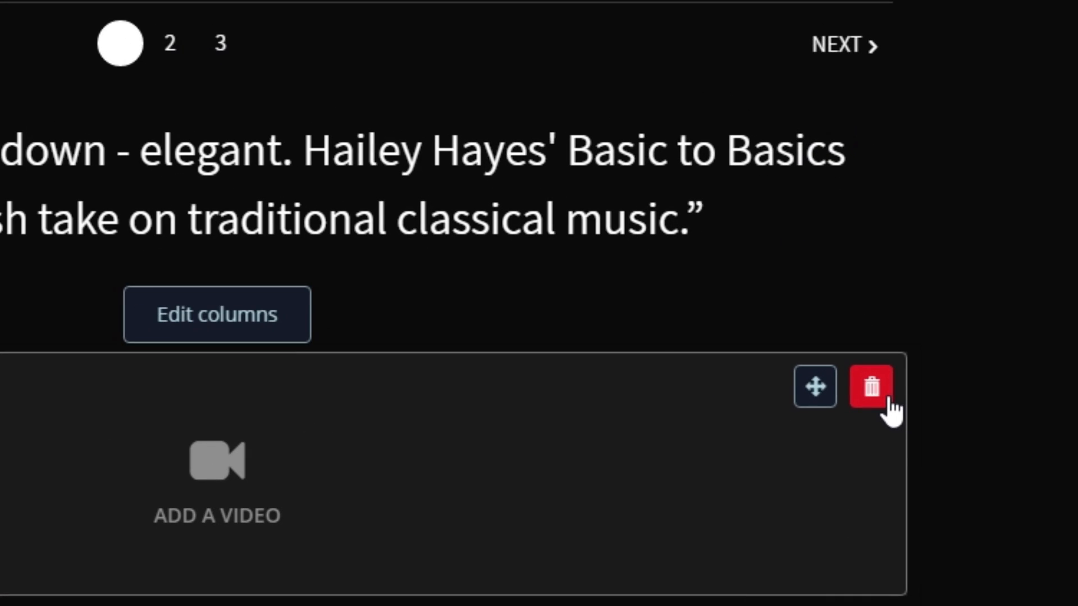
{"action": "left_click", "coordinate": [871, 387]}
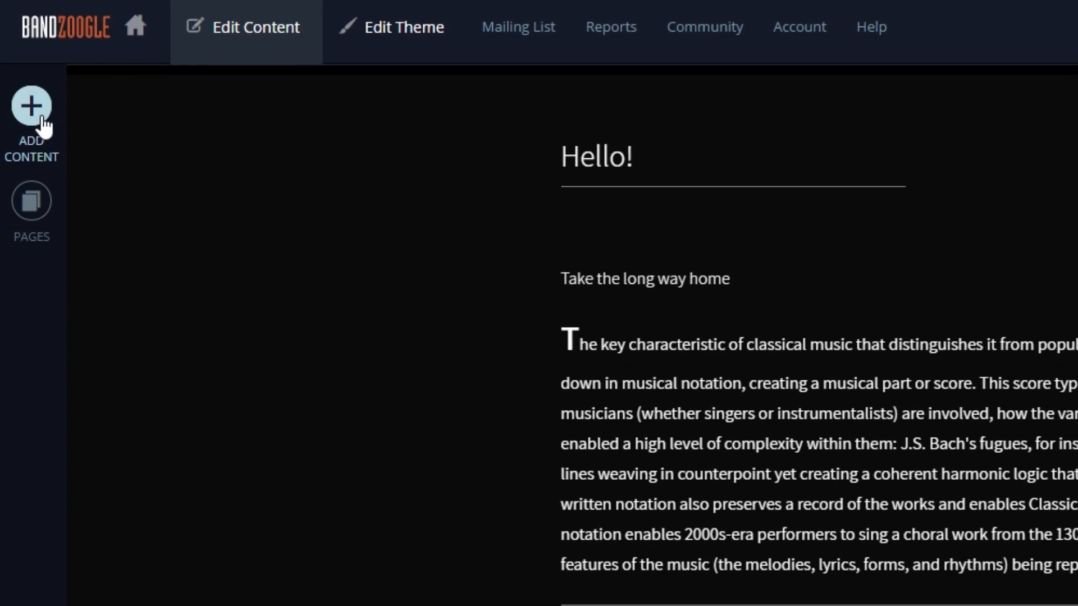
Step: Add an empty Video block directly beneath the 'Hello!' title, then show the site's Pages list
{"action": "left_click", "coordinate": [34, 105]}
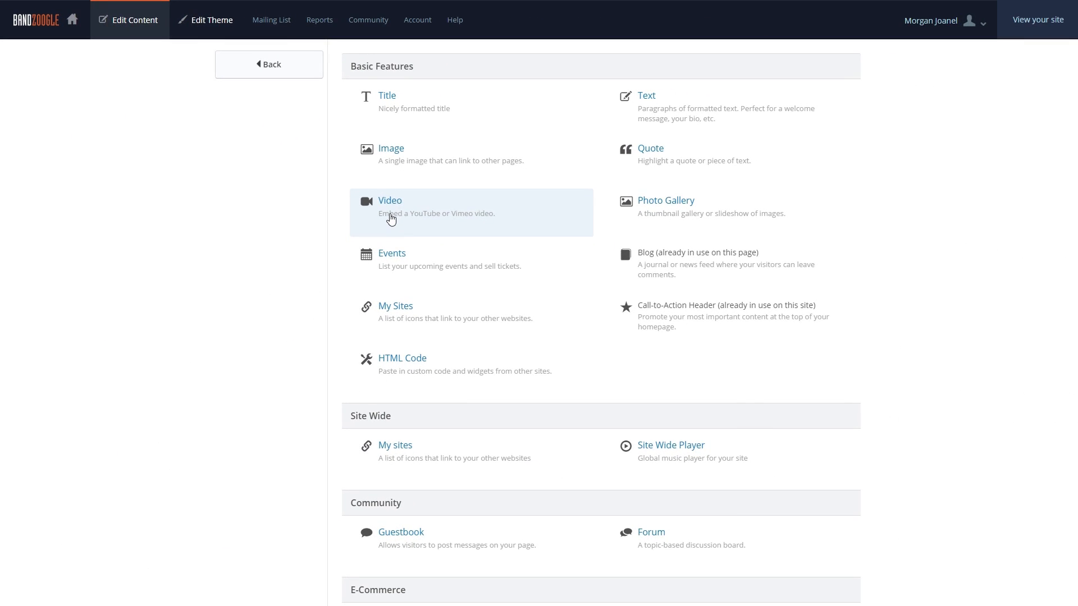
{"action": "left_click", "coordinate": [391, 201]}
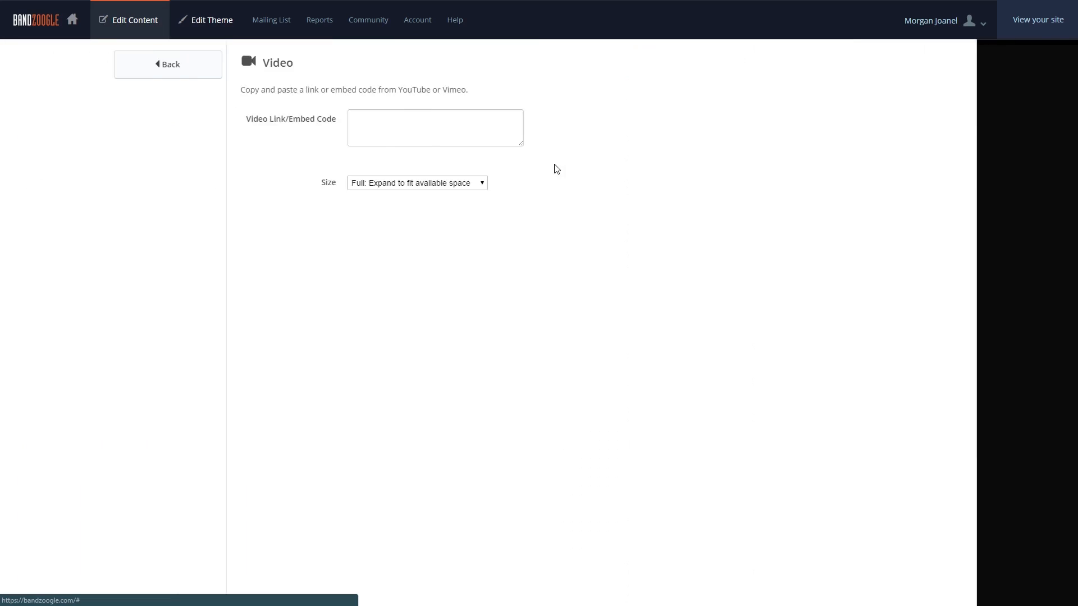
{"action": "left_click", "coordinate": [167, 64]}
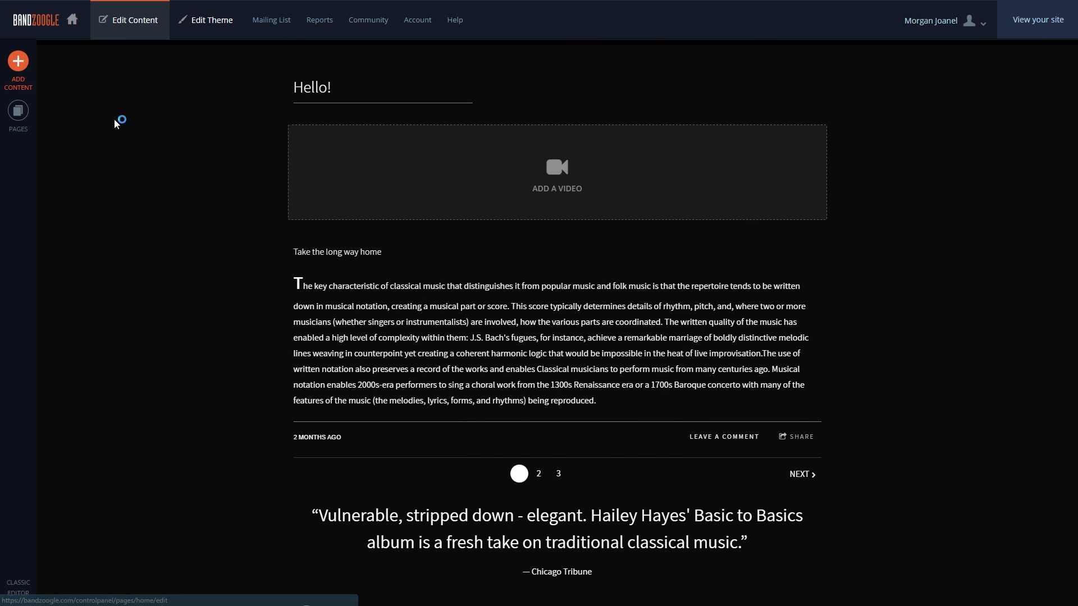
{"action": "left_click", "coordinate": [18, 110]}
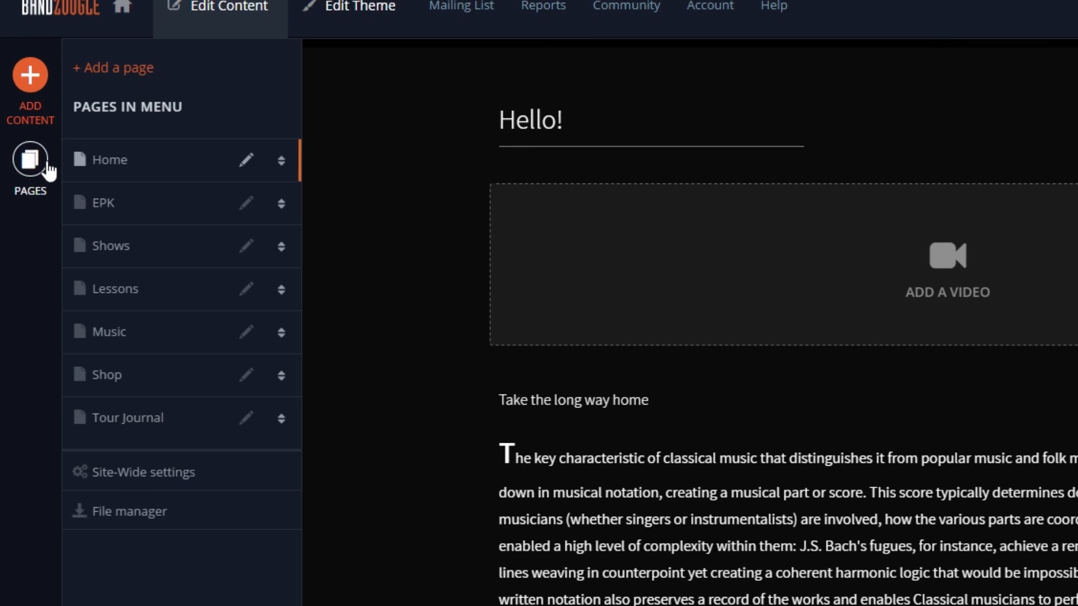
{"action": "mouse_move", "coordinate": [139, 185]}
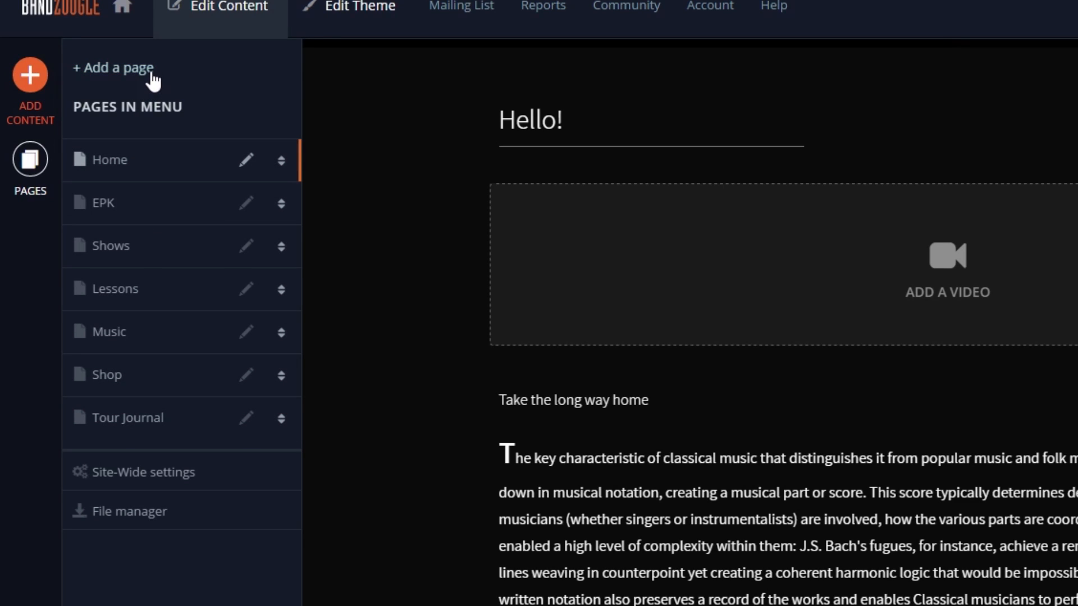
{"action": "mouse_move", "coordinate": [289, 212]}
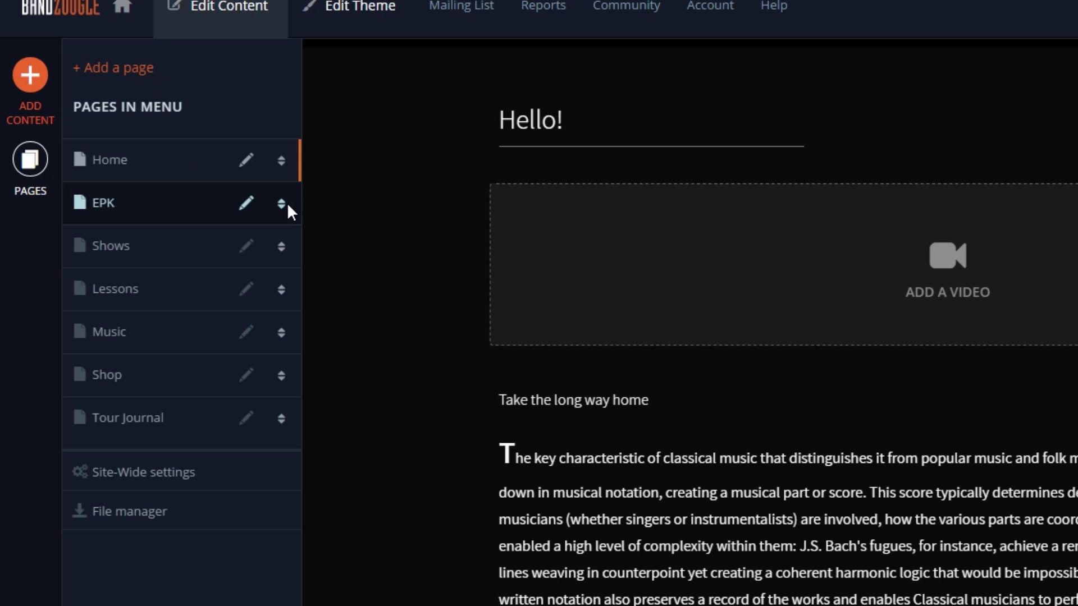
Step: Reorder the menu to Home, Music, Shows, Lessons, EPK, Shop, Tour Journal
{"action": "left_click_drag", "start_coordinate": [281, 204], "coordinate": [281, 289]}
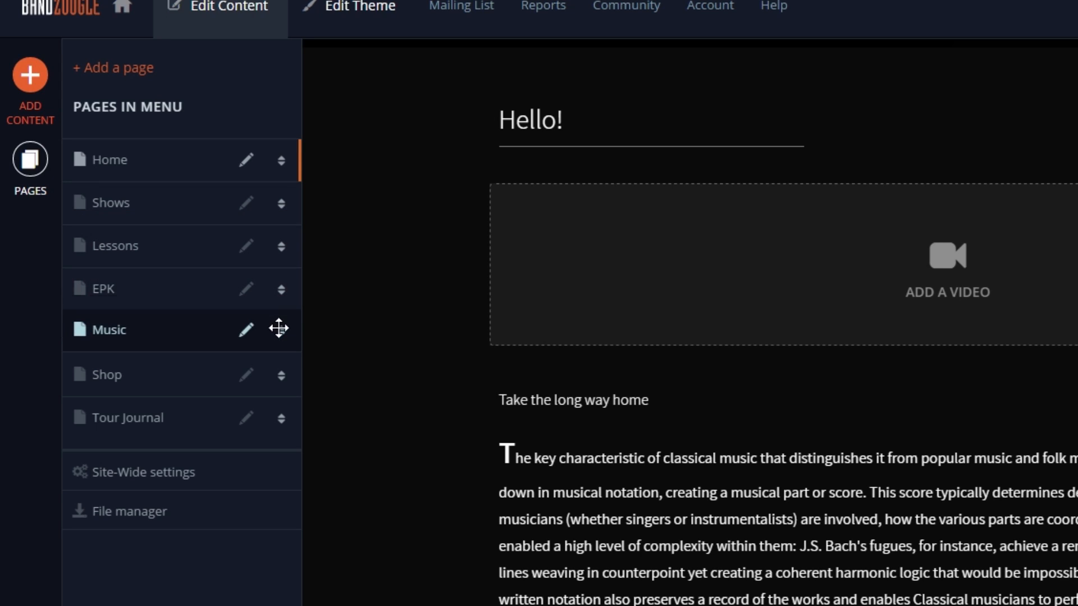
{"action": "left_click_drag", "start_coordinate": [279, 329], "coordinate": [255, 204]}
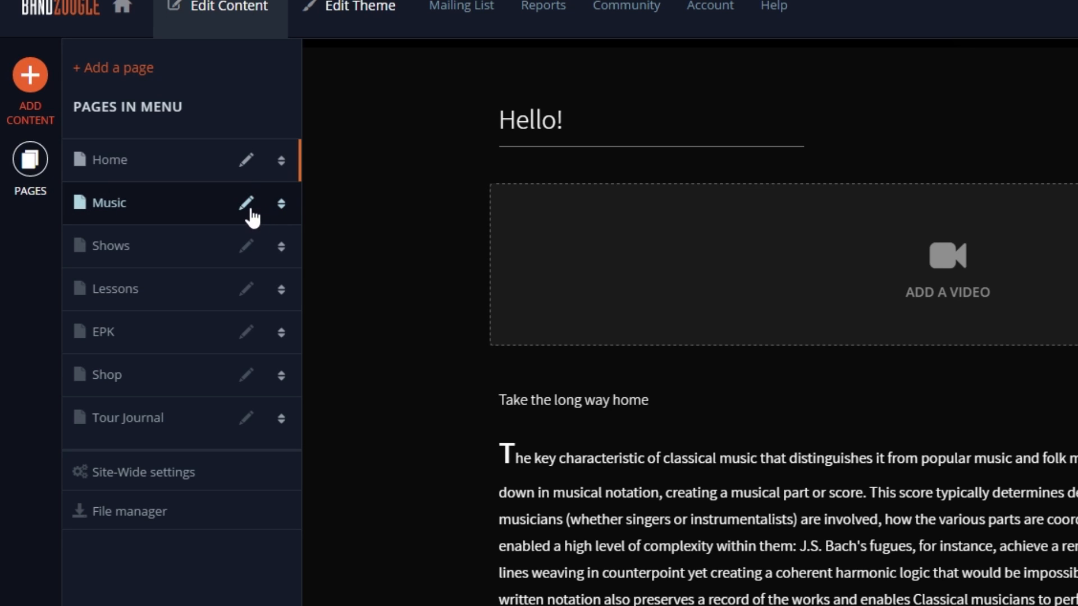